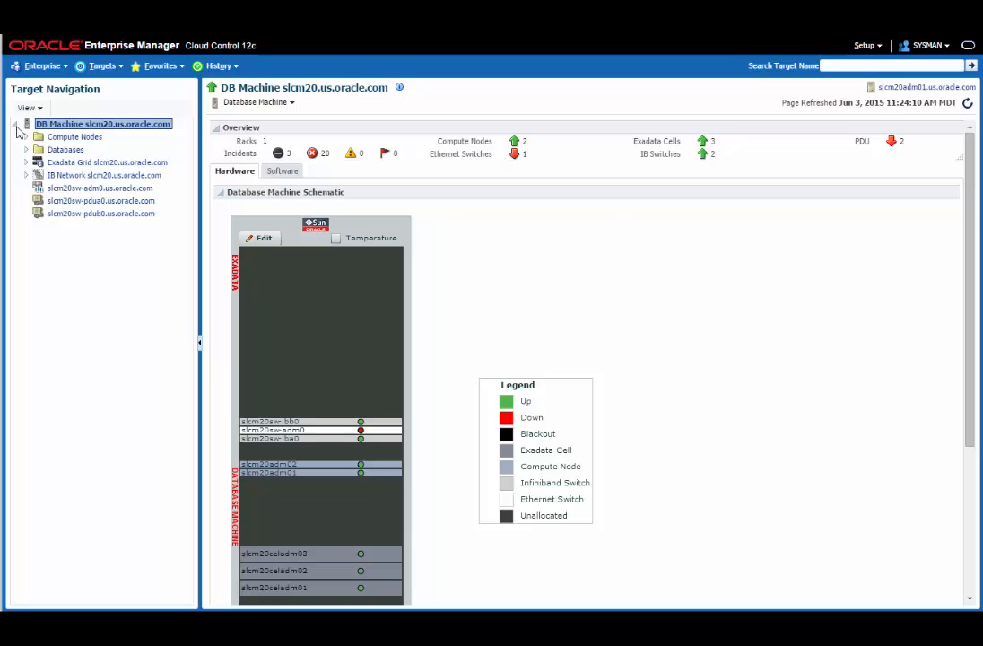
# Step: Expand Databases, open the PROD_EXA container database, then go to pluggable database ABCPRODPDB1
pyautogui.click(66, 149)
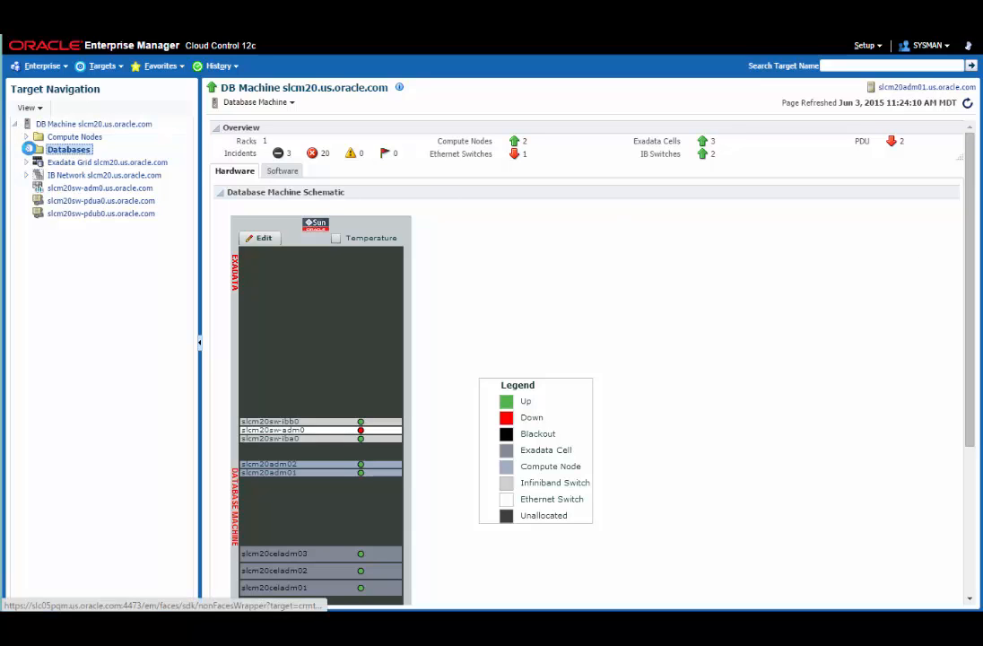
pyautogui.click(70, 149)
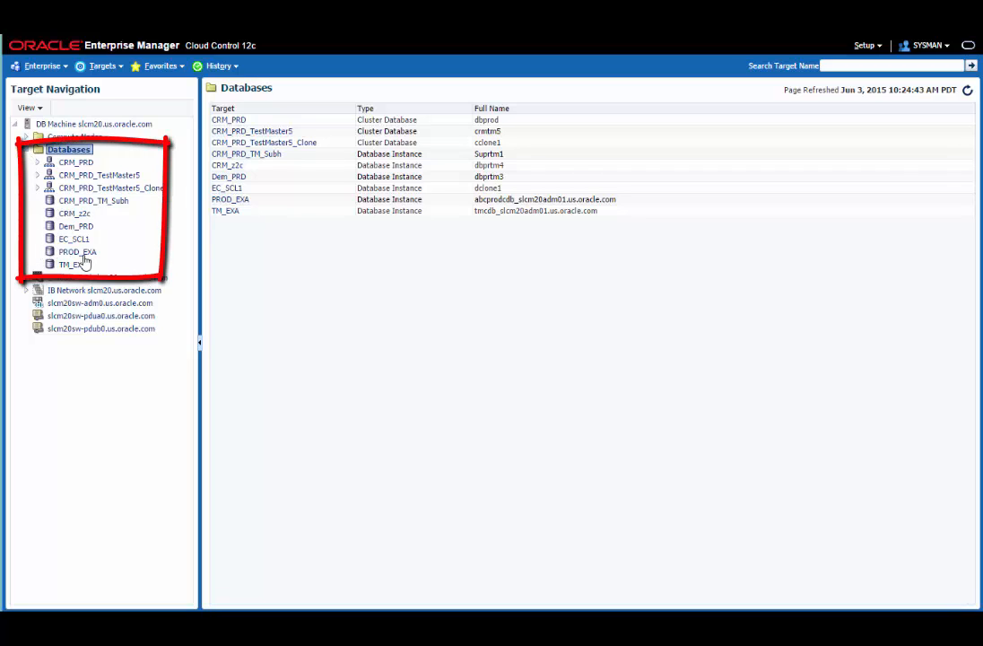
pyautogui.moveTo(85, 263)
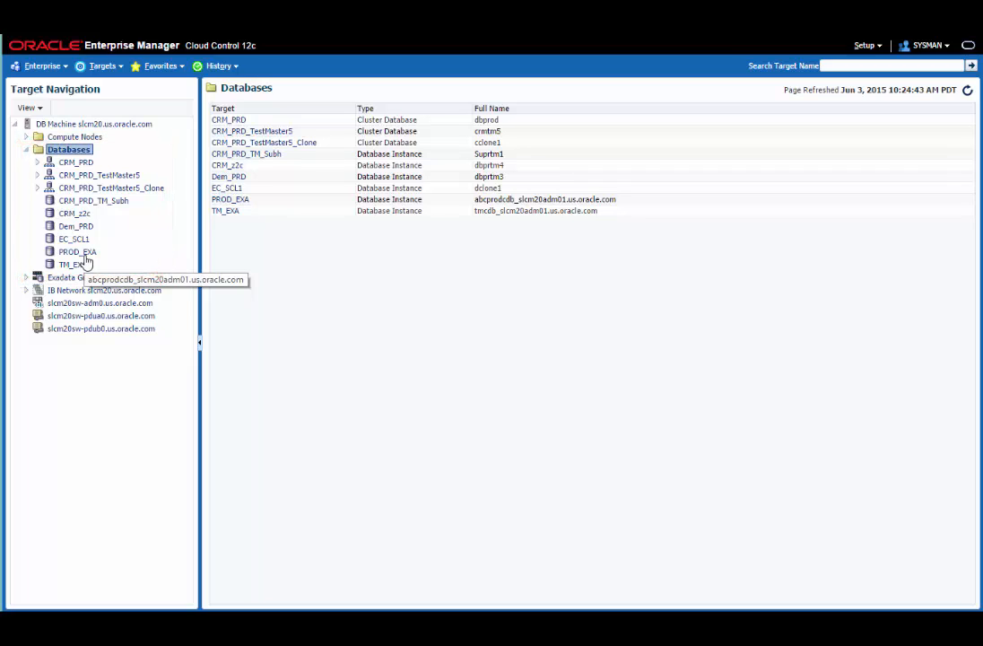
pyautogui.click(77, 251)
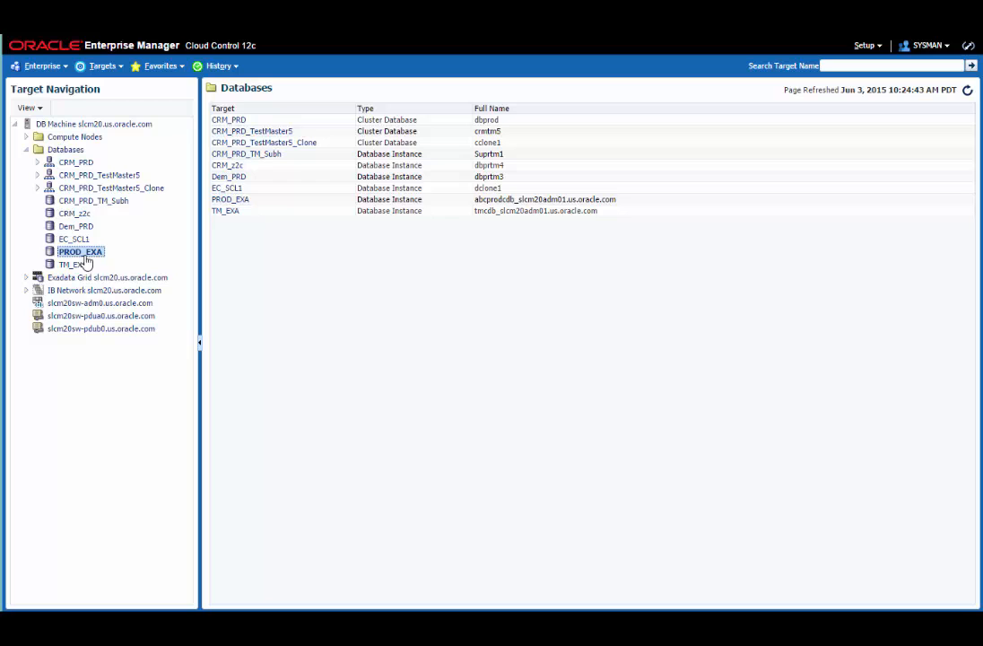
pyautogui.click(81, 251)
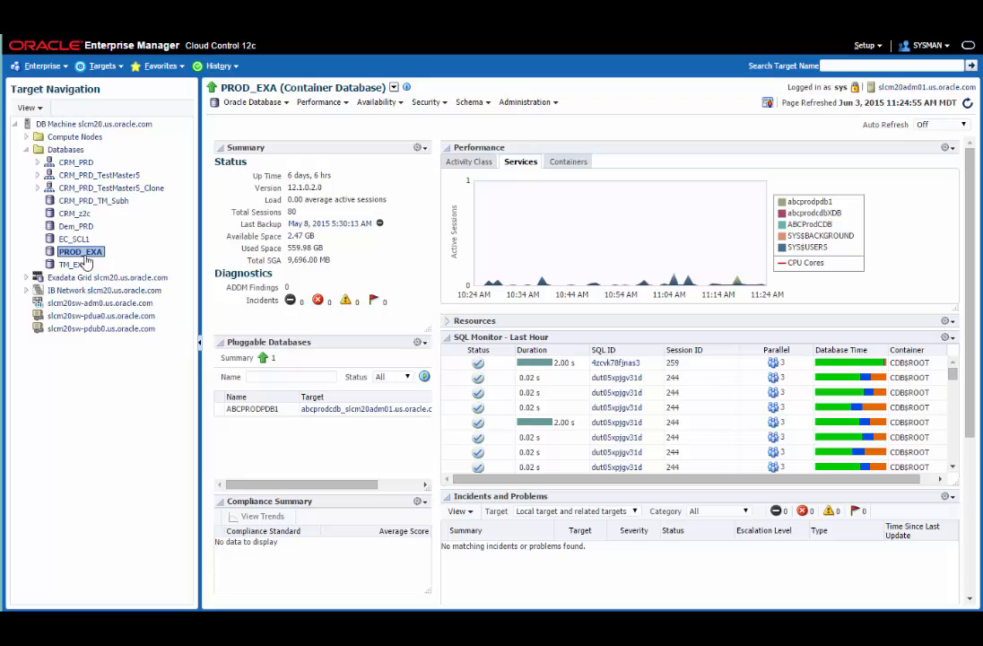
pyautogui.moveTo(255, 102)
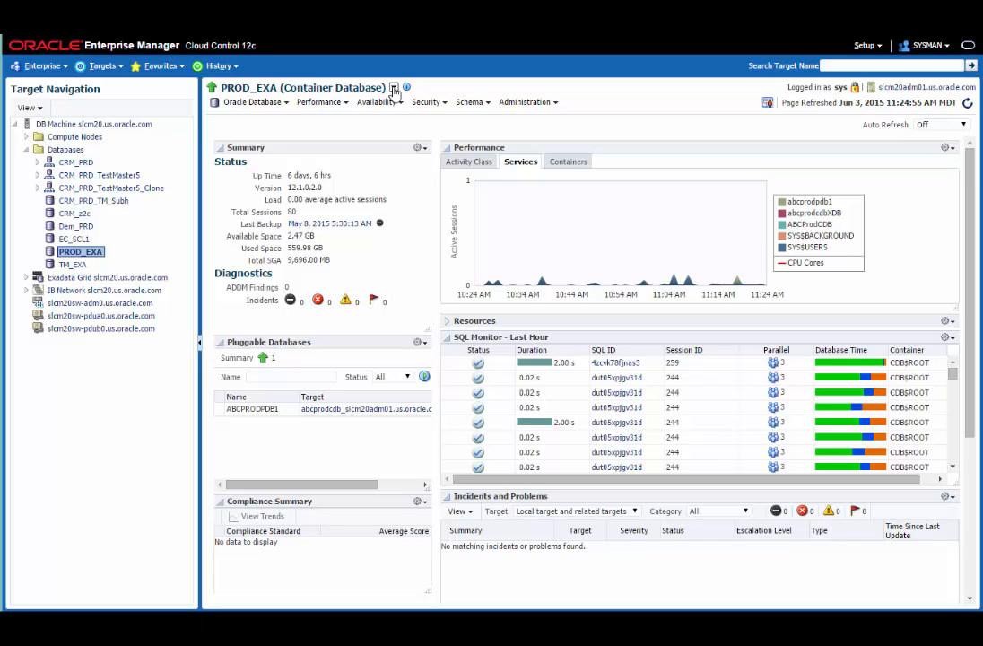
pyautogui.click(393, 87)
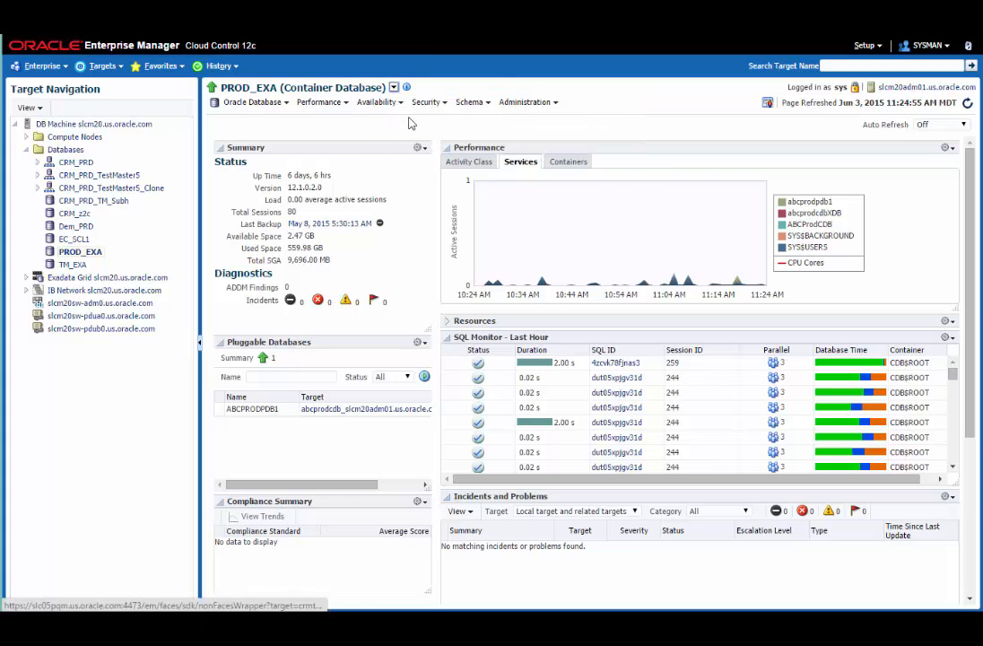
pyautogui.click(252, 408)
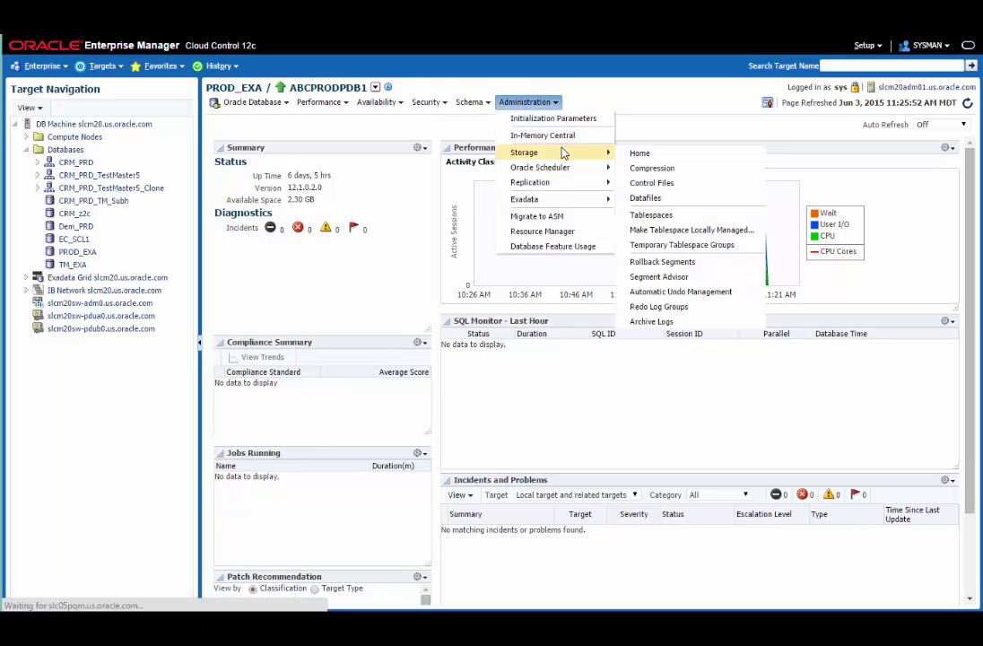
# Step: Review ABCPRODPDB1 tablespaces (558 of 560 GB used) and return to its home page
pyautogui.click(651, 214)
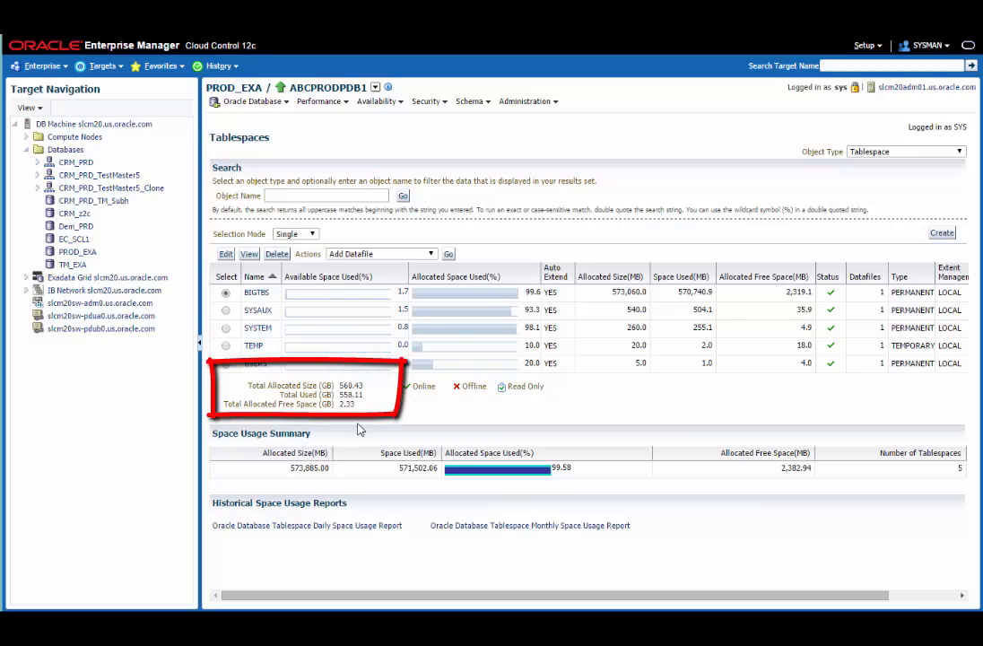
pyautogui.moveTo(374, 393)
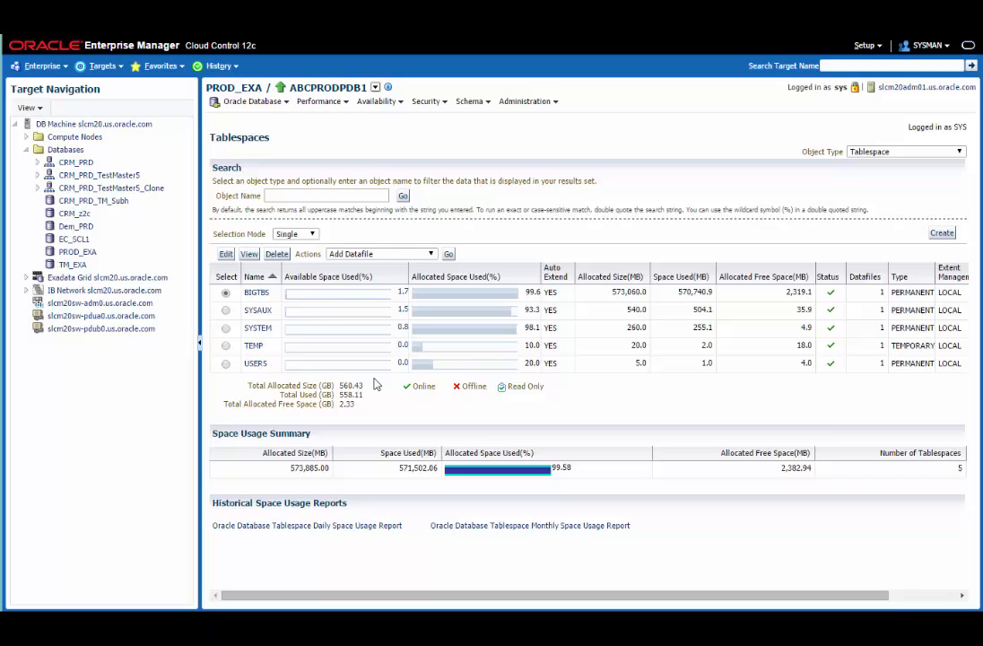
pyautogui.moveTo(528, 100)
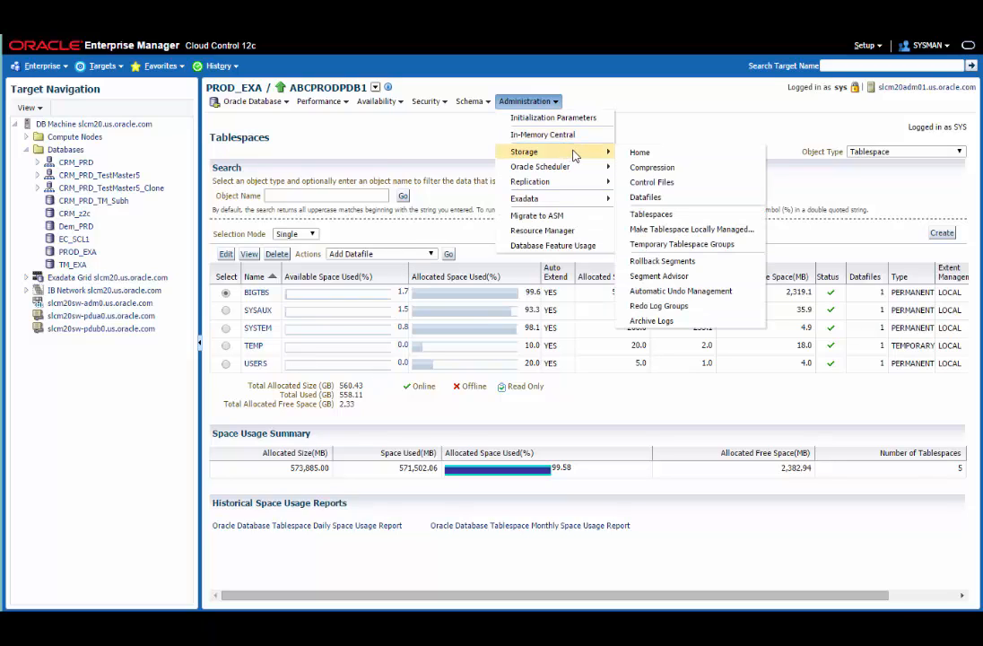
pyautogui.click(645, 196)
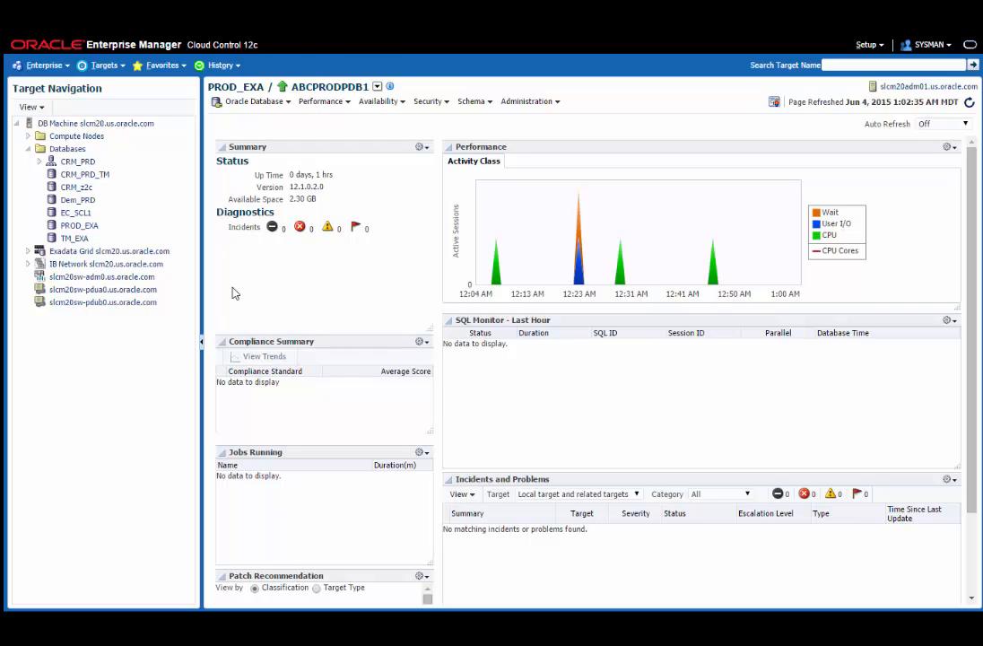
# Step: Launch Create Test Master for ABCPRODPDB1 as ABCP_TM3, selecting container database abcprodcdb
pyautogui.click(254, 101)
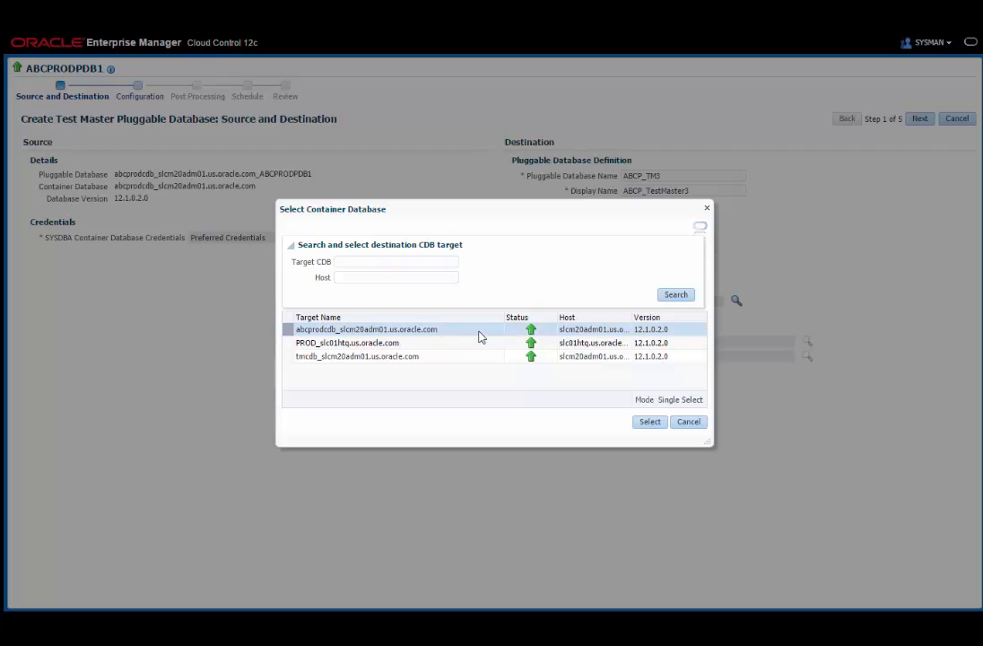
pyautogui.moveTo(649, 421)
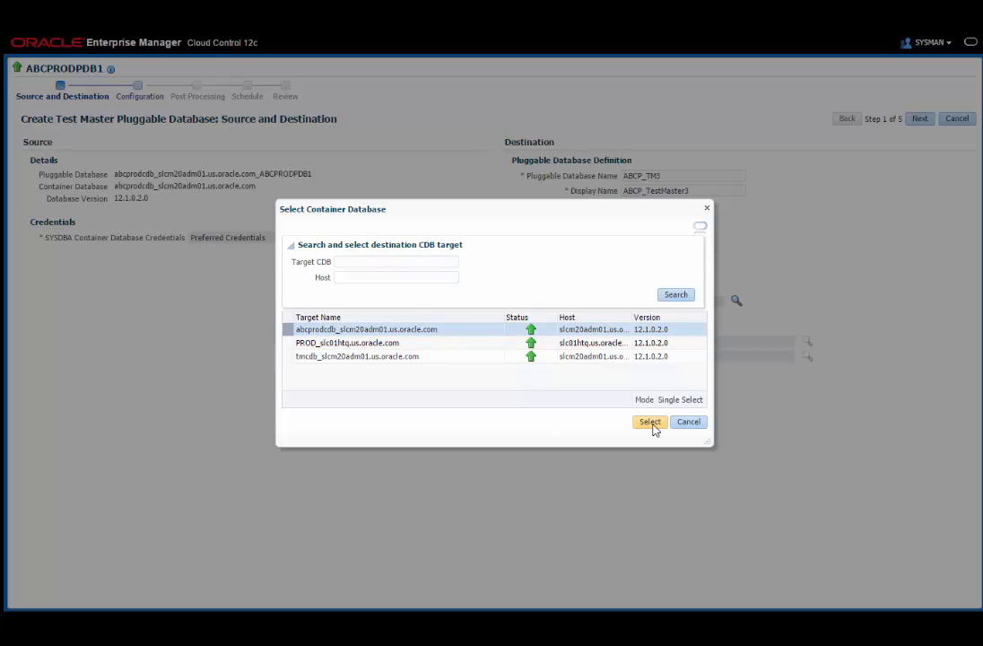
pyautogui.click(649, 422)
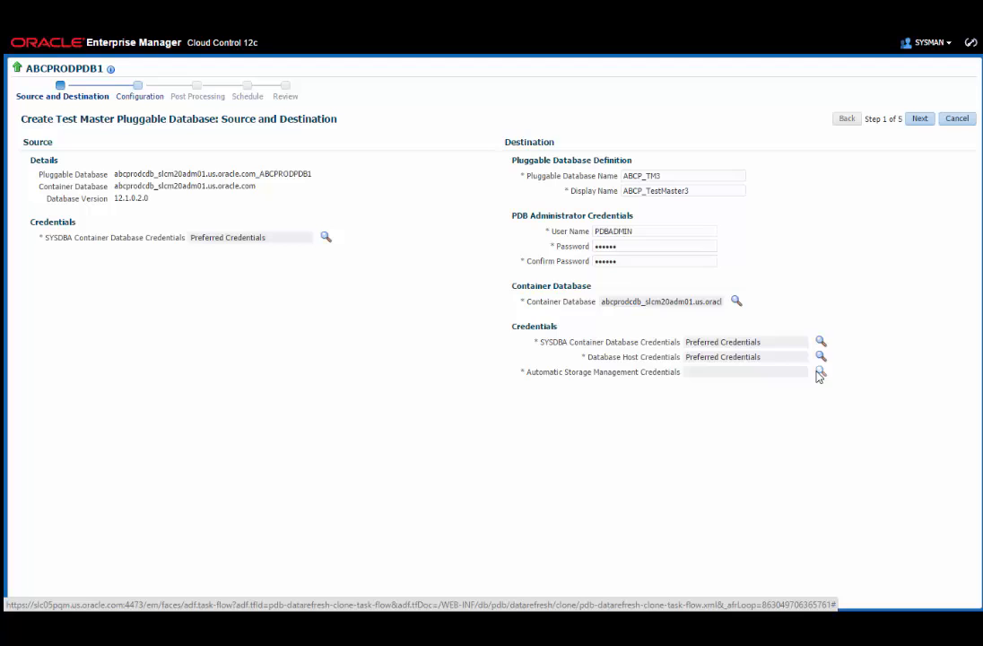
# Step: Use named credential SYS_ASM1 for storage management and advance to Configuration
pyautogui.click(820, 372)
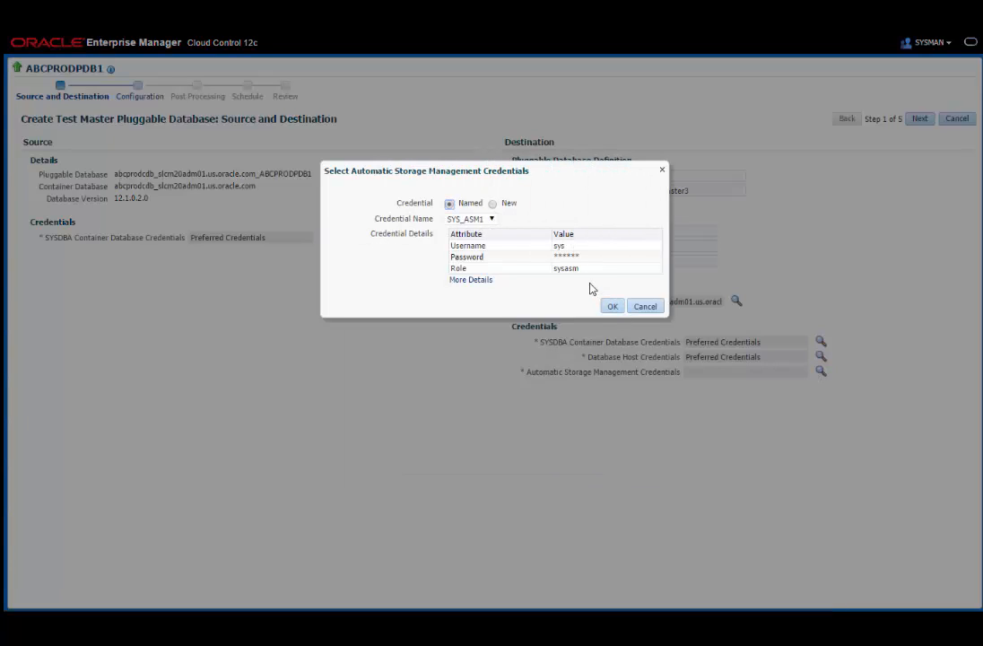
pyautogui.click(611, 306)
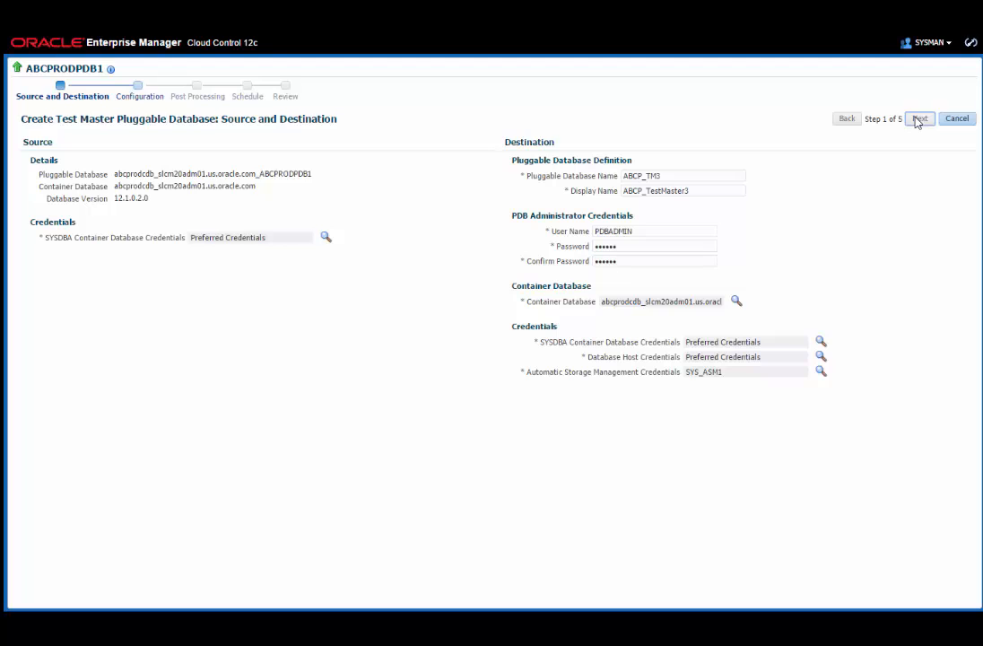
pyautogui.click(920, 119)
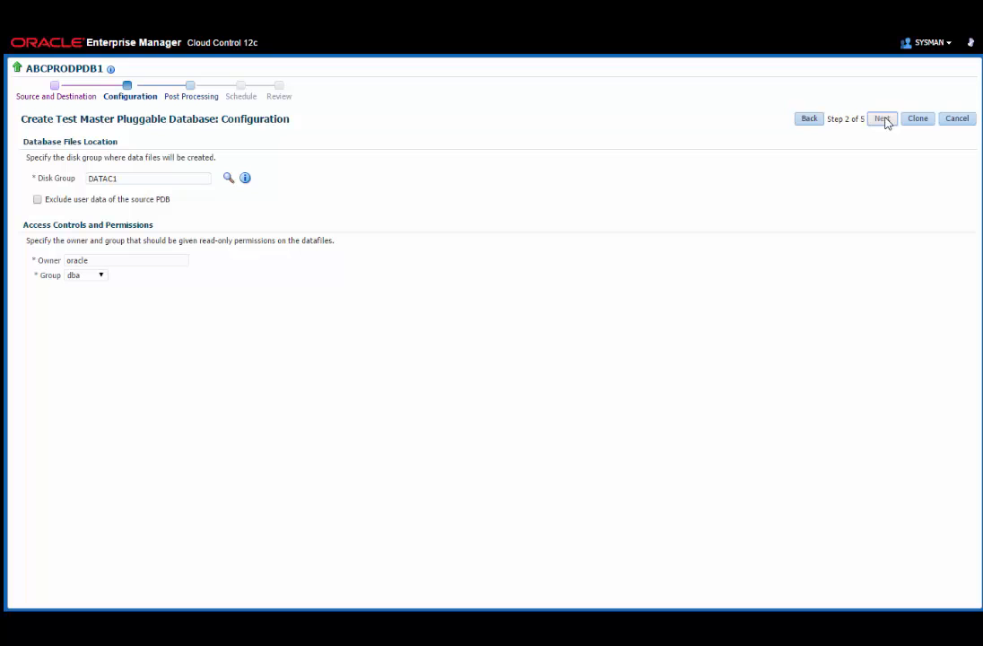
# Step: Keep disk group DATAC1, owner oracle and group dba, and continue to Post Processing
pyautogui.click(881, 118)
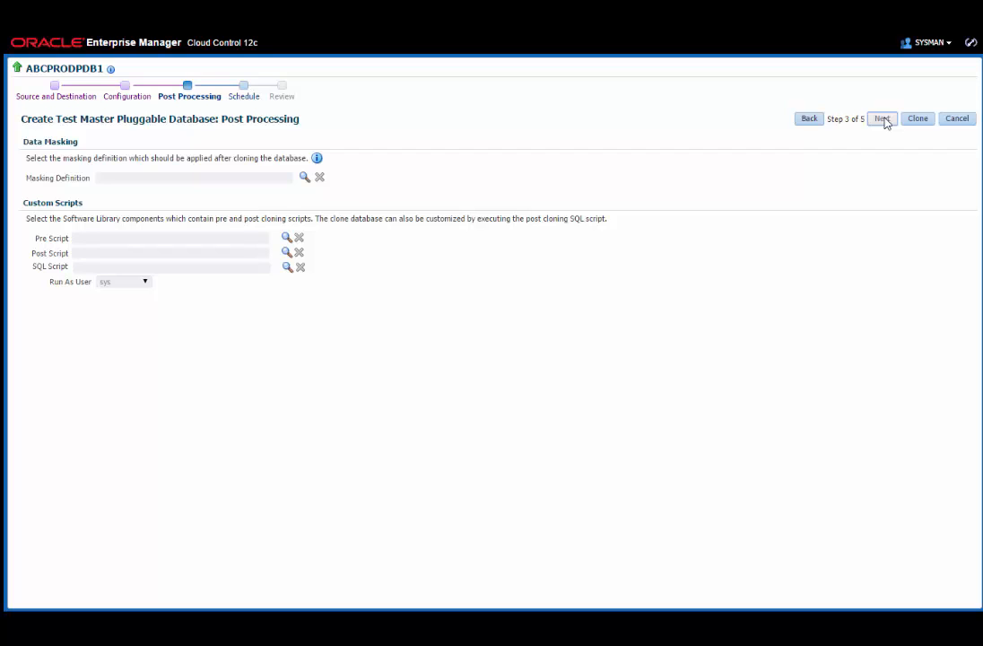
# Step: Rename the procedure instance to Create_Test_Master_PDB_SYSMAN, start immediately, and reach Review
pyautogui.click(881, 117)
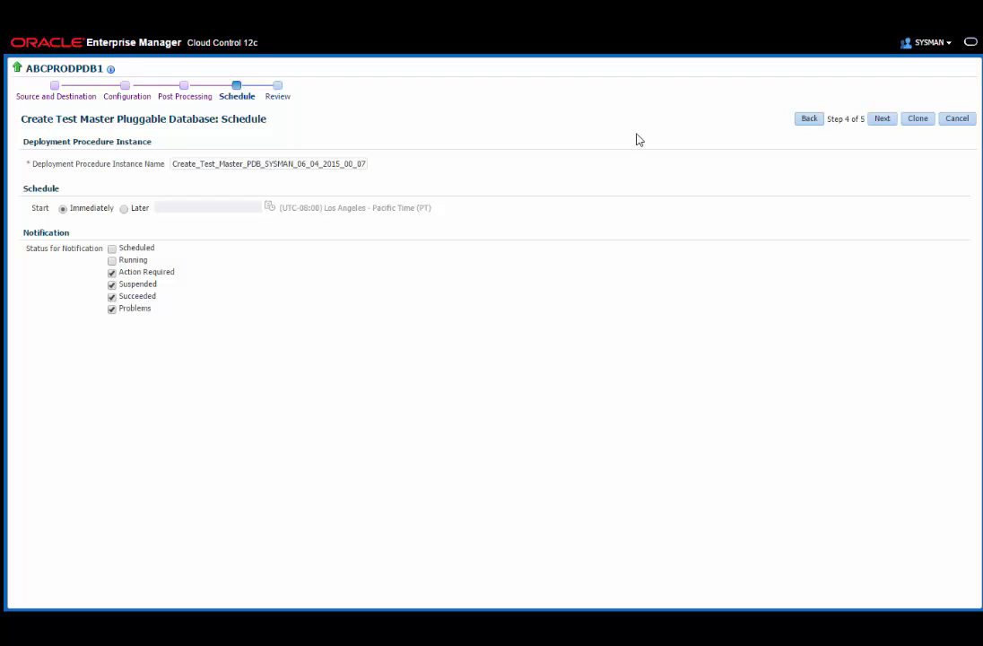
pyautogui.moveTo(565, 139)
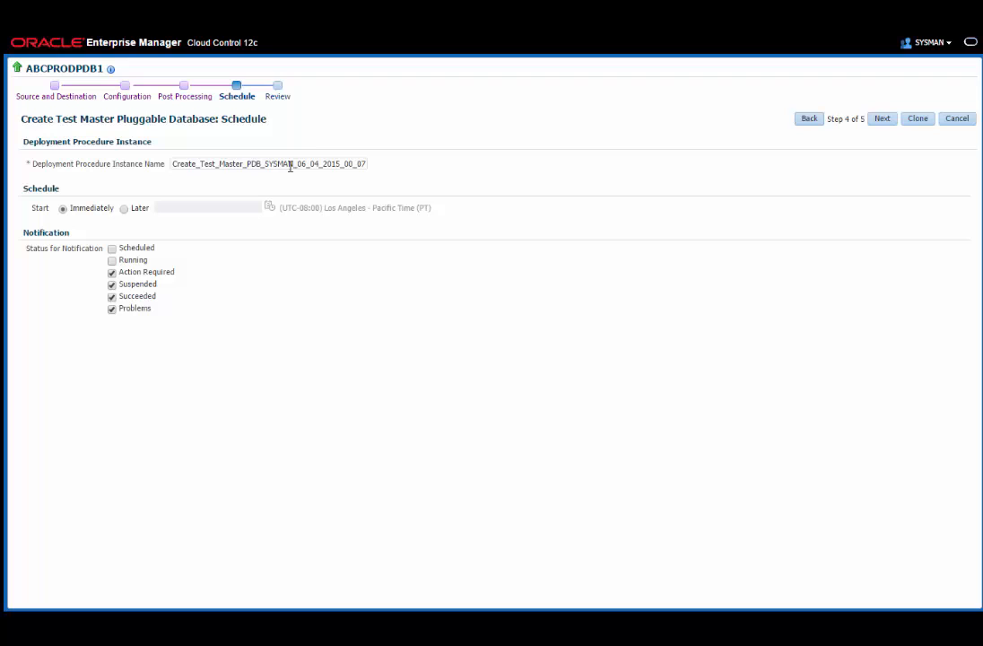
pyautogui.doubleClick(327, 163)
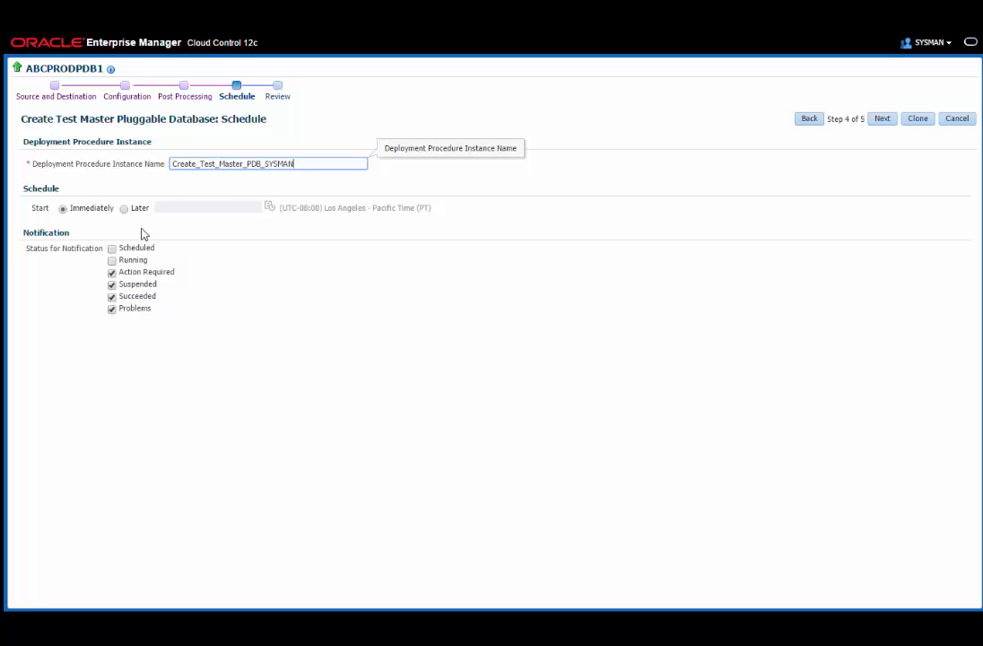
pyautogui.click(881, 118)
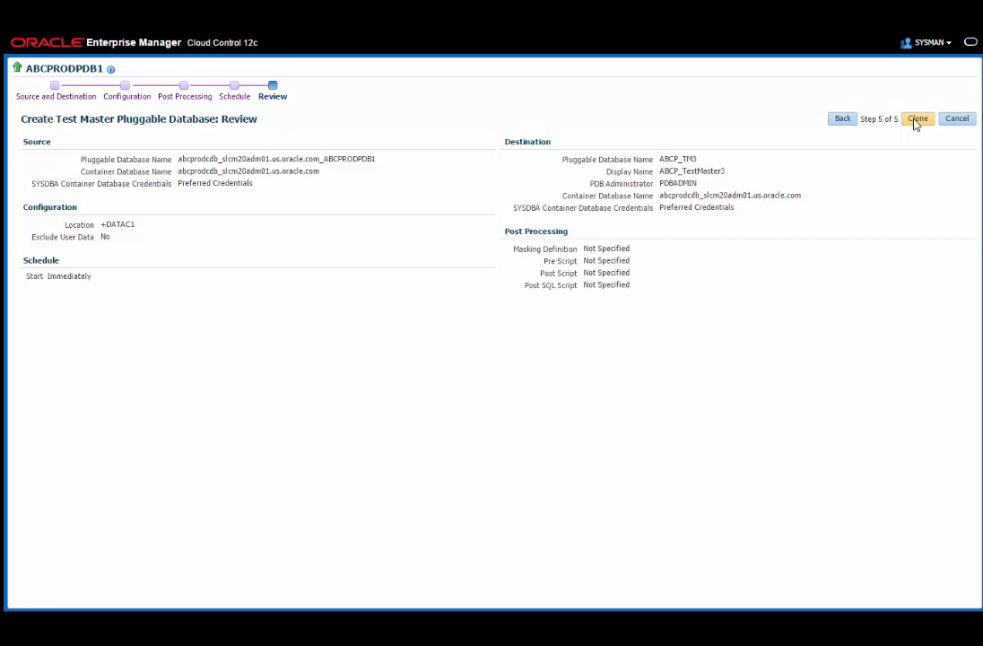
# Step: Submit the test master job, expand all procedure steps, and set 30-second real-time refresh
pyautogui.click(917, 117)
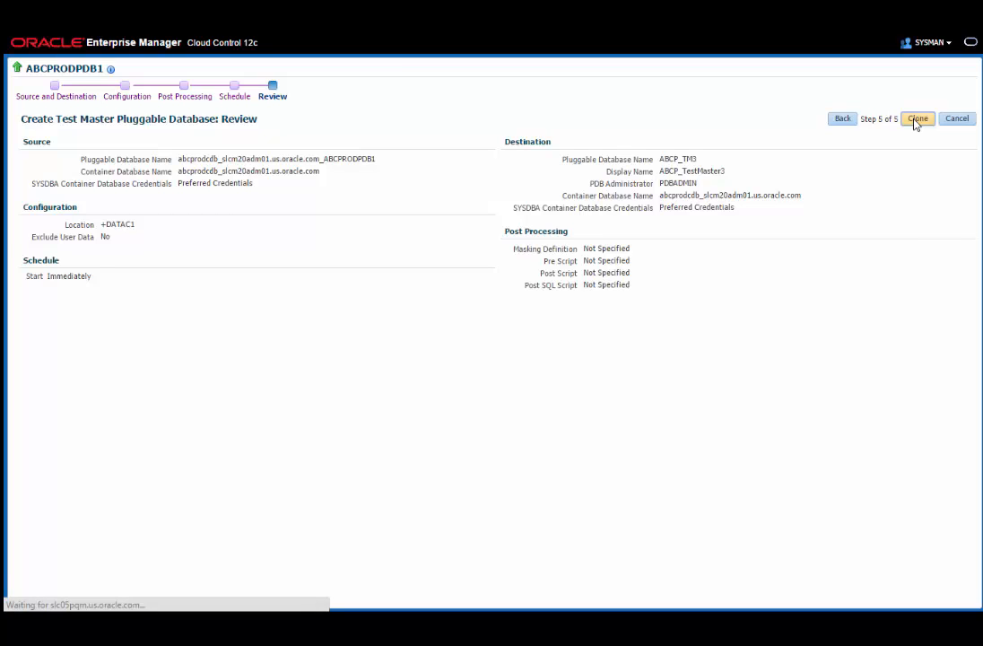
pyautogui.click(917, 118)
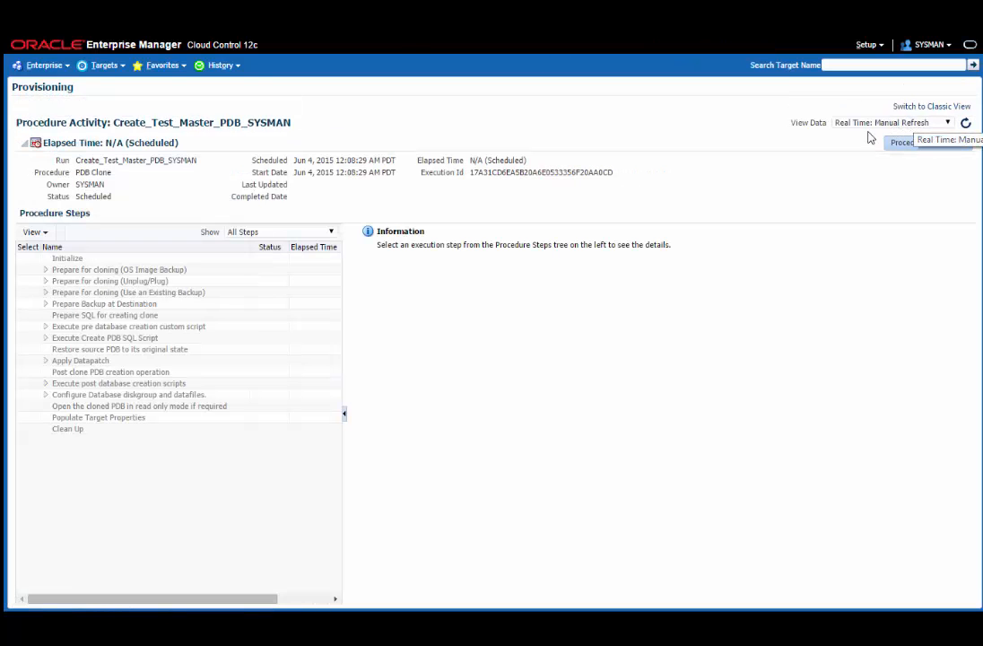
pyautogui.click(35, 142)
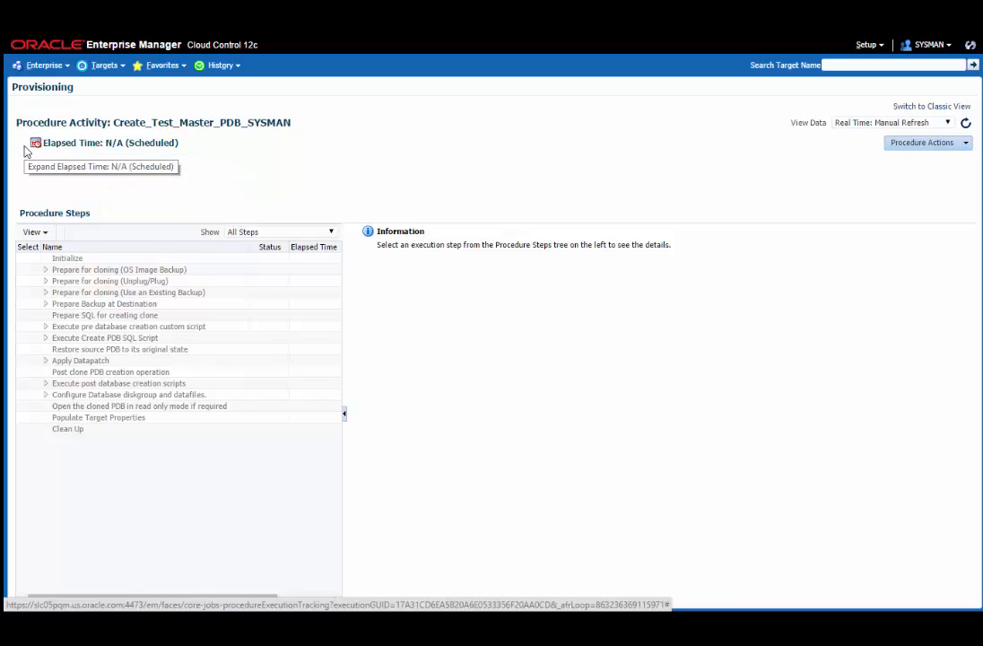
pyautogui.click(25, 143)
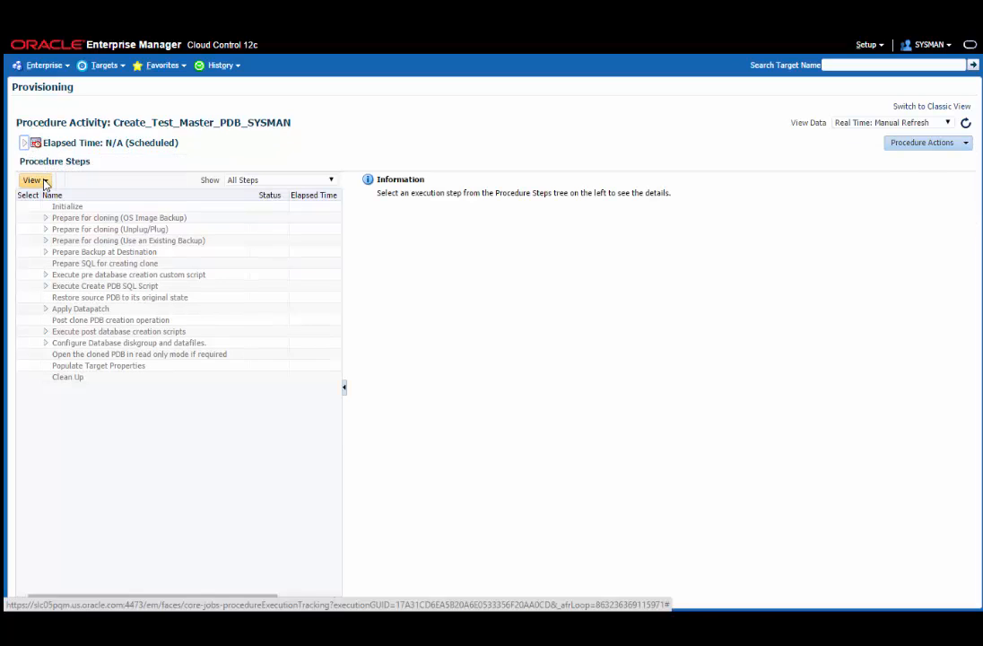
pyautogui.click(33, 180)
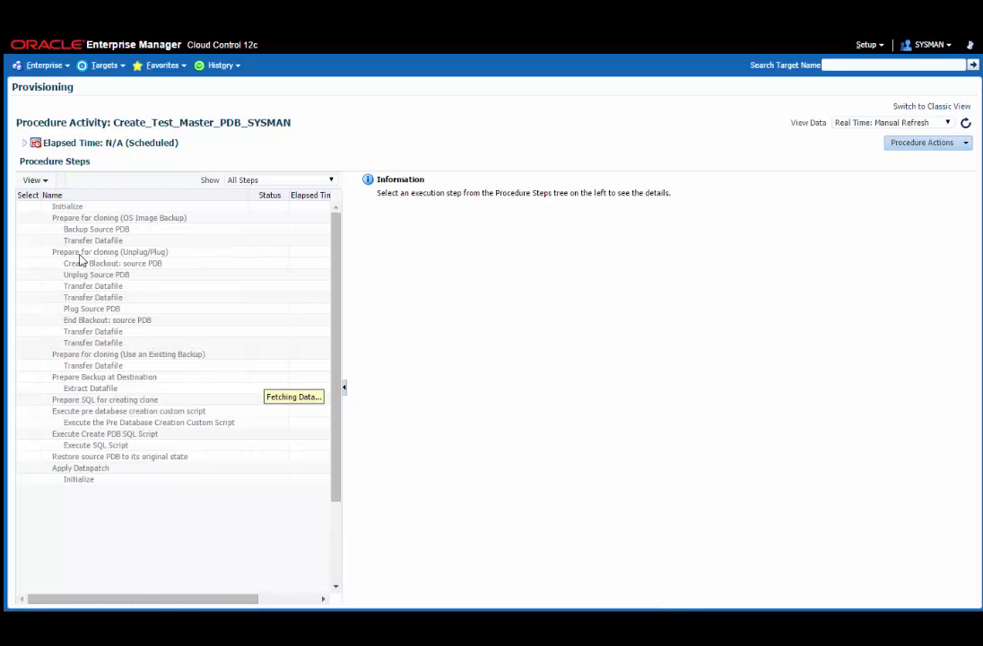
pyautogui.click(947, 123)
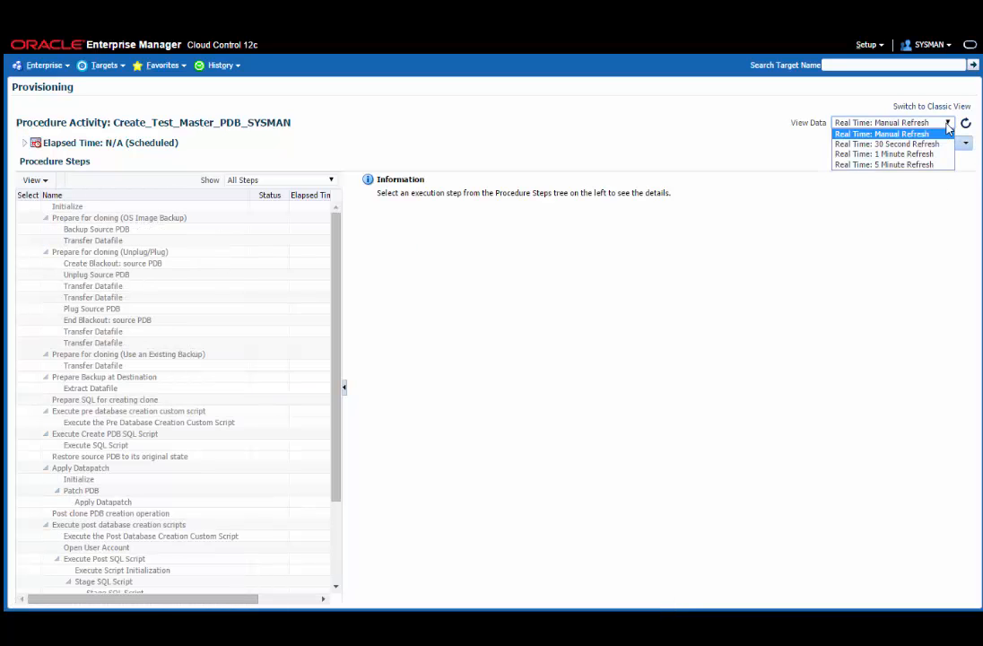
pyautogui.click(887, 144)
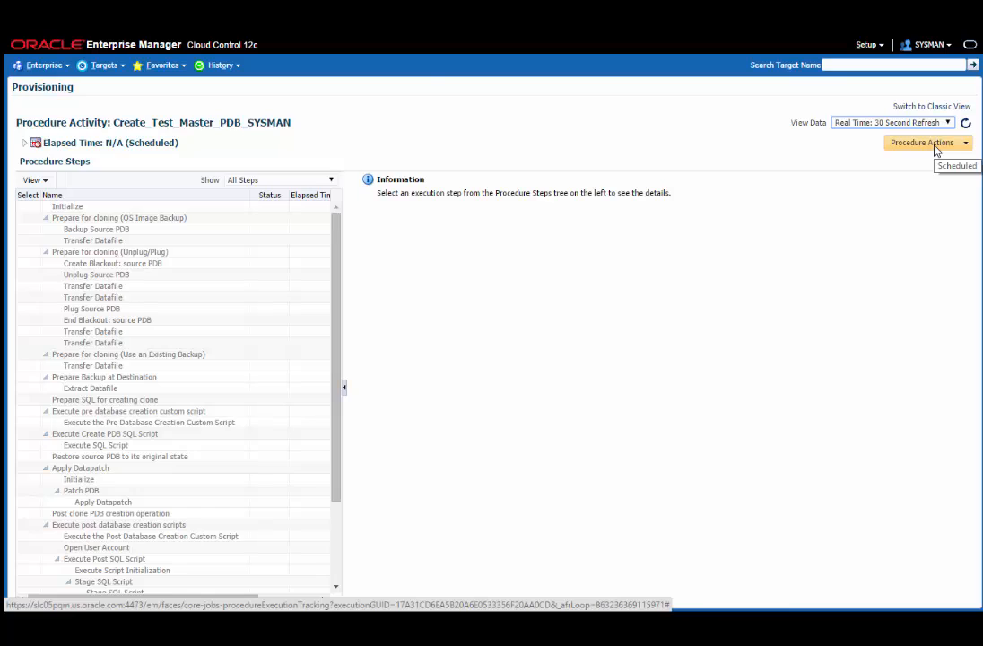
# Step: Expand PROD_EXA's pluggable databases and open the action menu for ABCP_TestMaster3
pyautogui.click(965, 123)
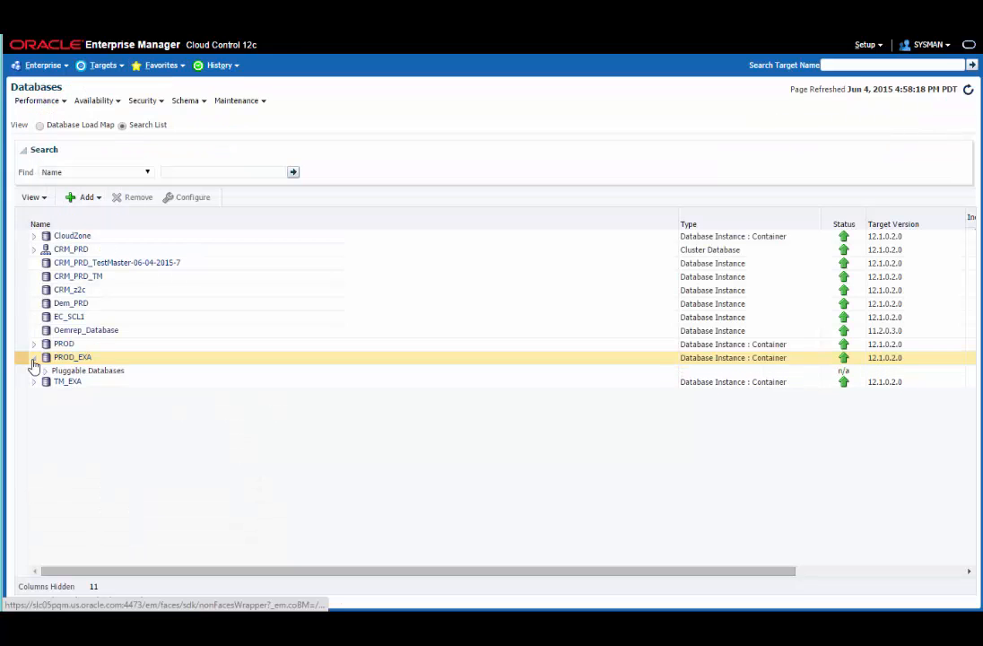
pyautogui.click(33, 371)
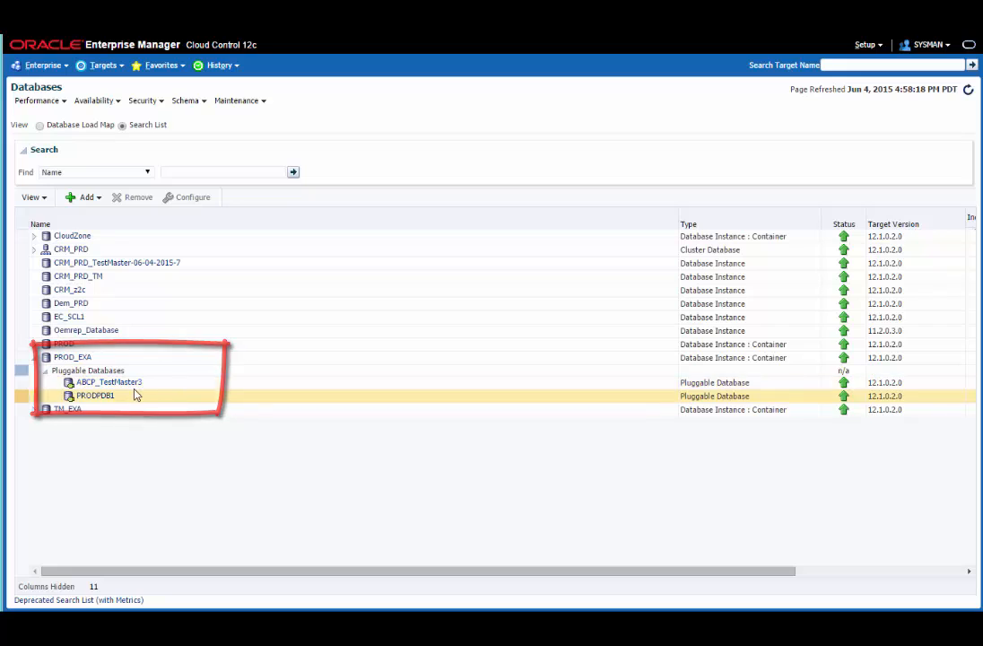
pyautogui.click(108, 382)
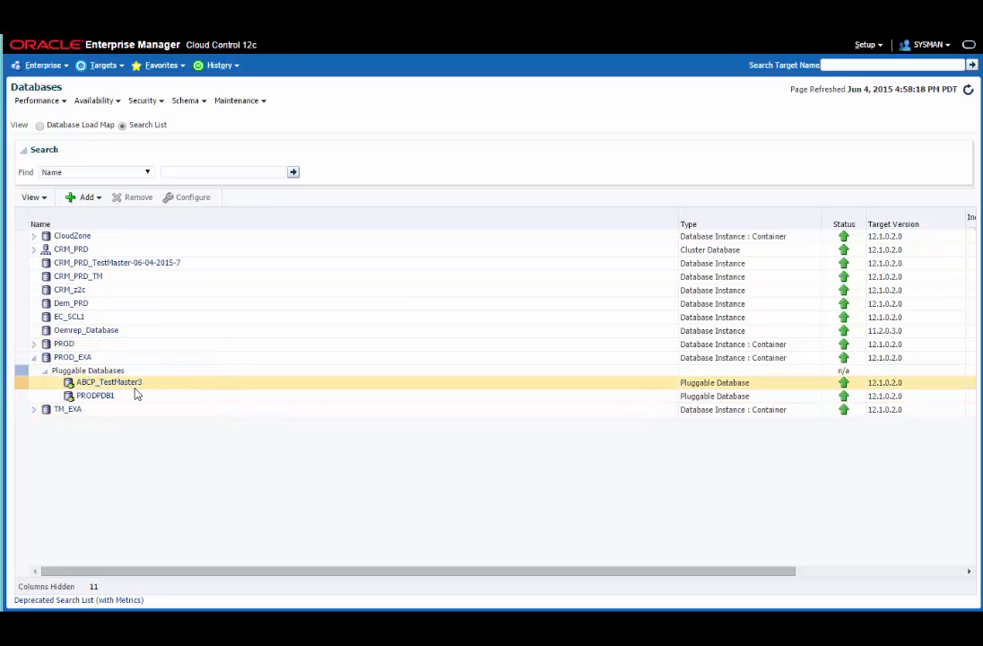
pyautogui.click(108, 383)
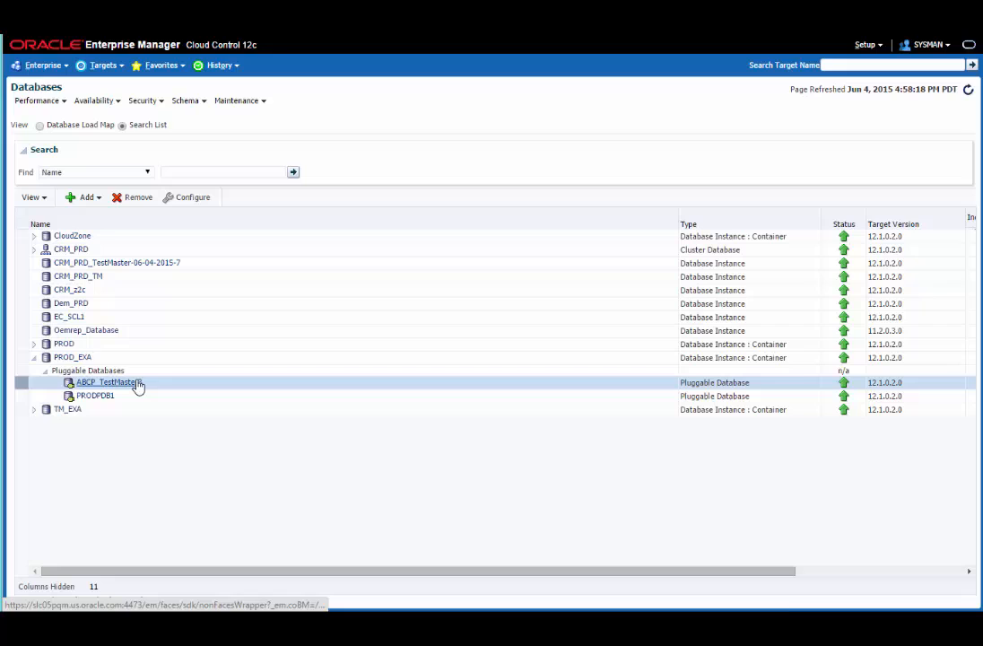
pyautogui.rightClick(106, 382)
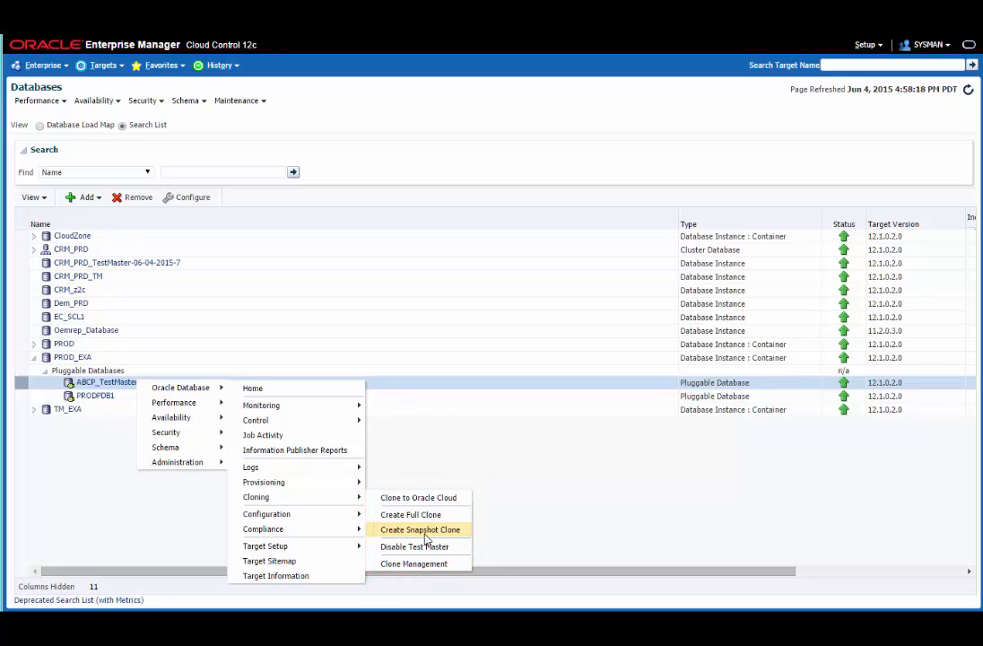
# Step: Start snapshot clone ABCP_CL1, display name ABCP_Clone1, with admin password and SYS_ASM1 credentials
pyautogui.click(420, 529)
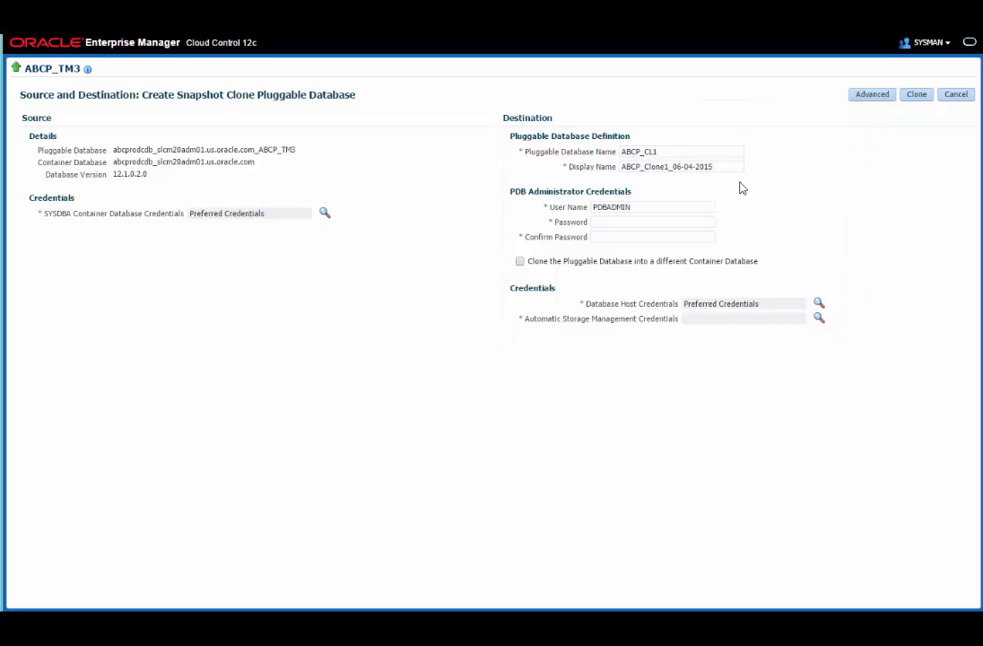
pyautogui.click(679, 166)
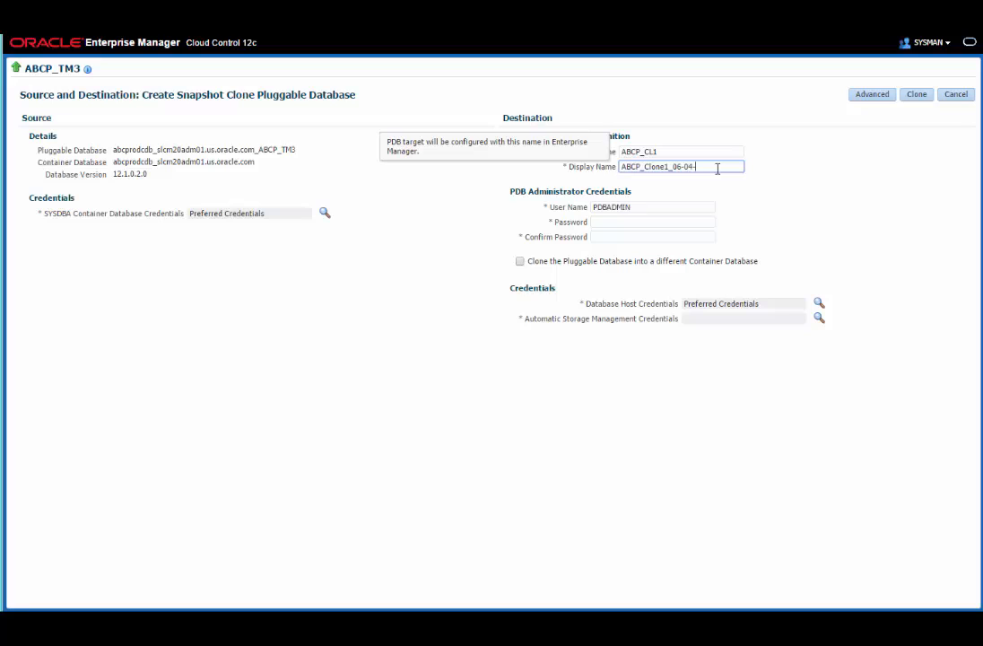
pyautogui.press('BackSpace')
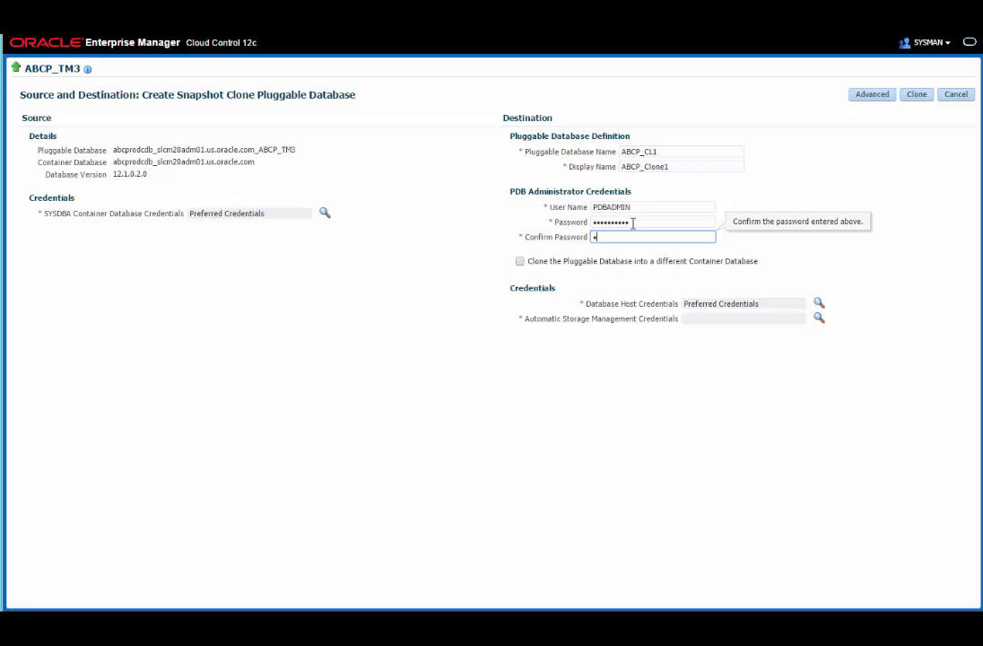
pyautogui.write('password')
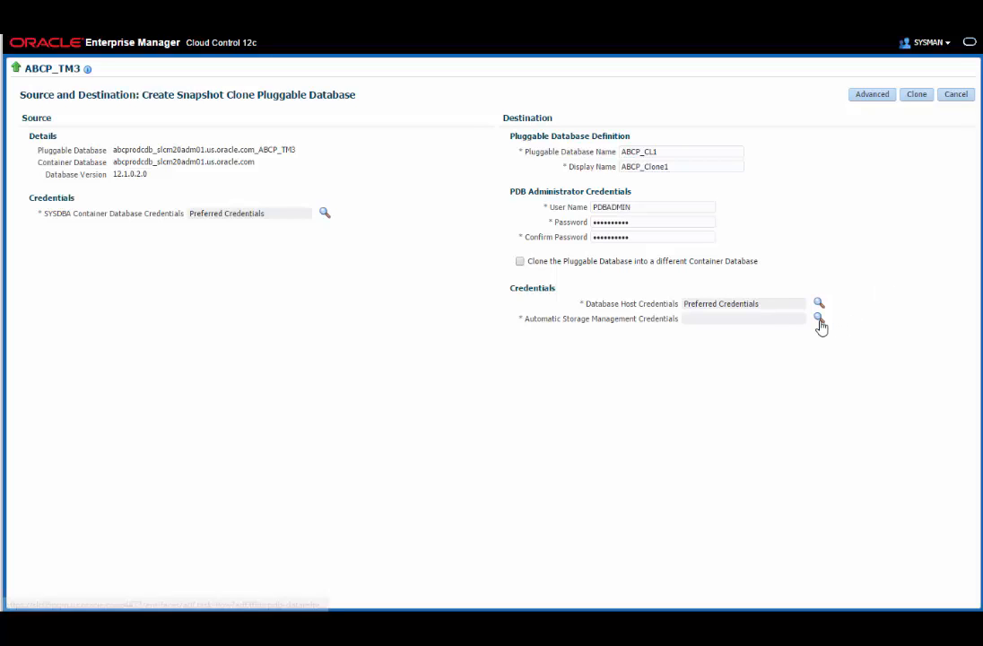
pyautogui.click(817, 318)
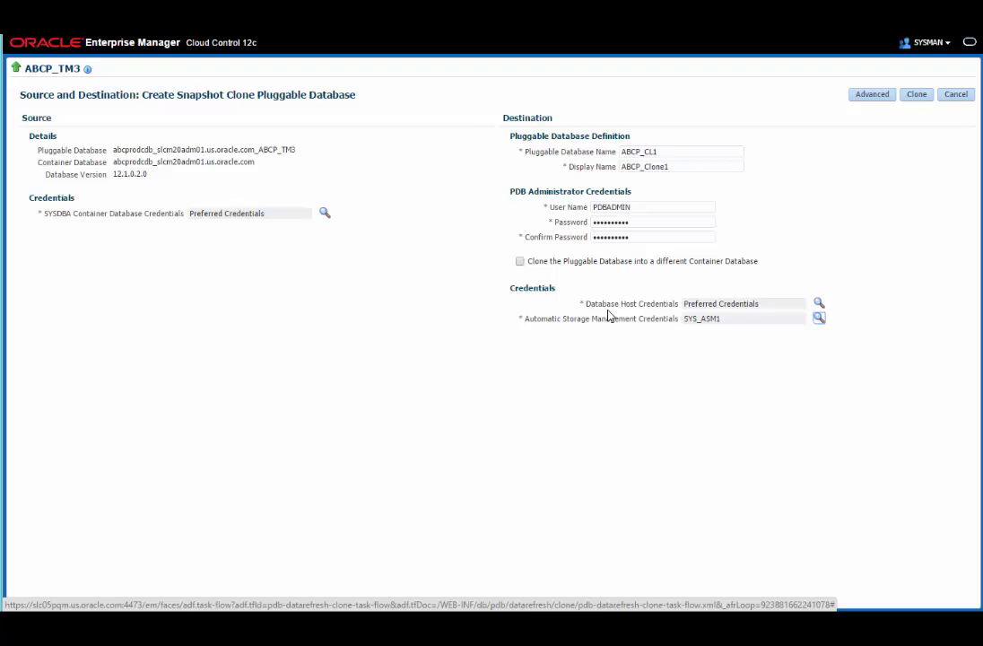
pyautogui.moveTo(901, 123)
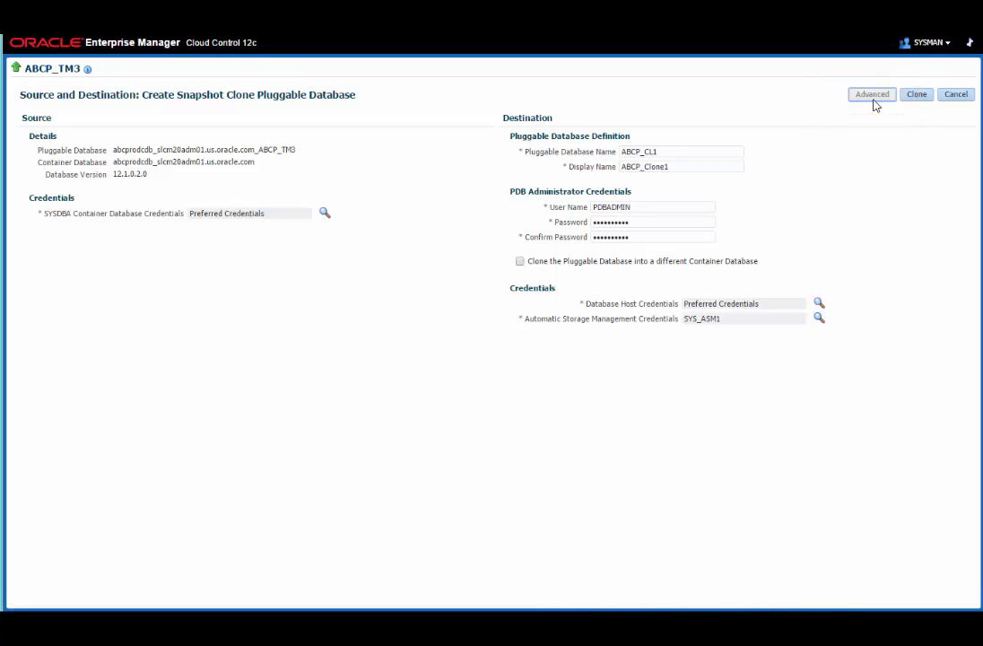
# Step: Switch to Advanced mode and reach Configuration, with sparse disk group SPARSEDG
pyautogui.click(871, 94)
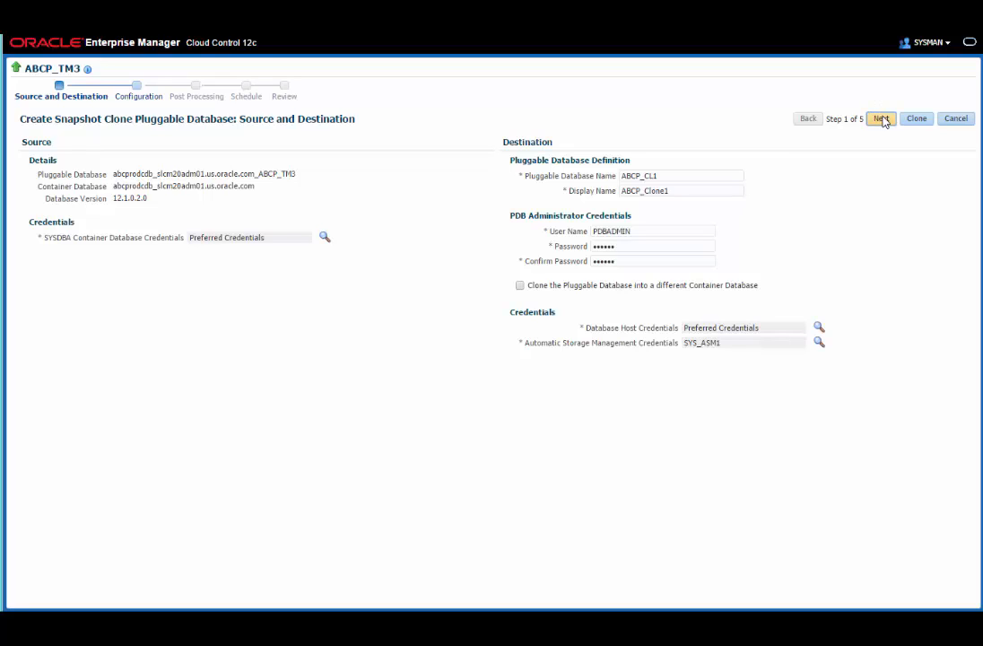
pyautogui.click(880, 118)
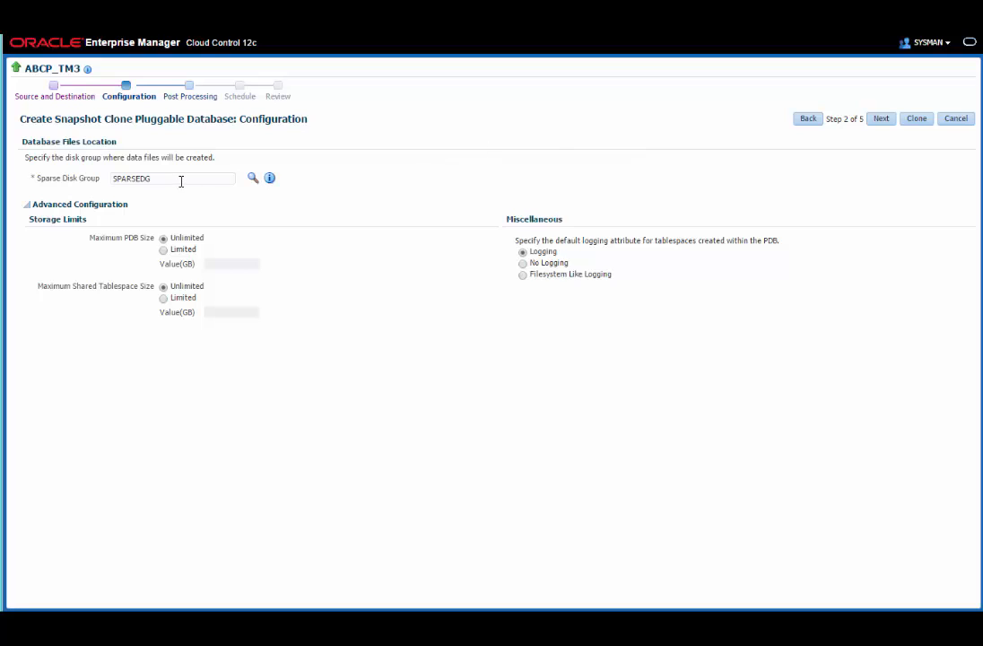
pyautogui.moveTo(303, 231)
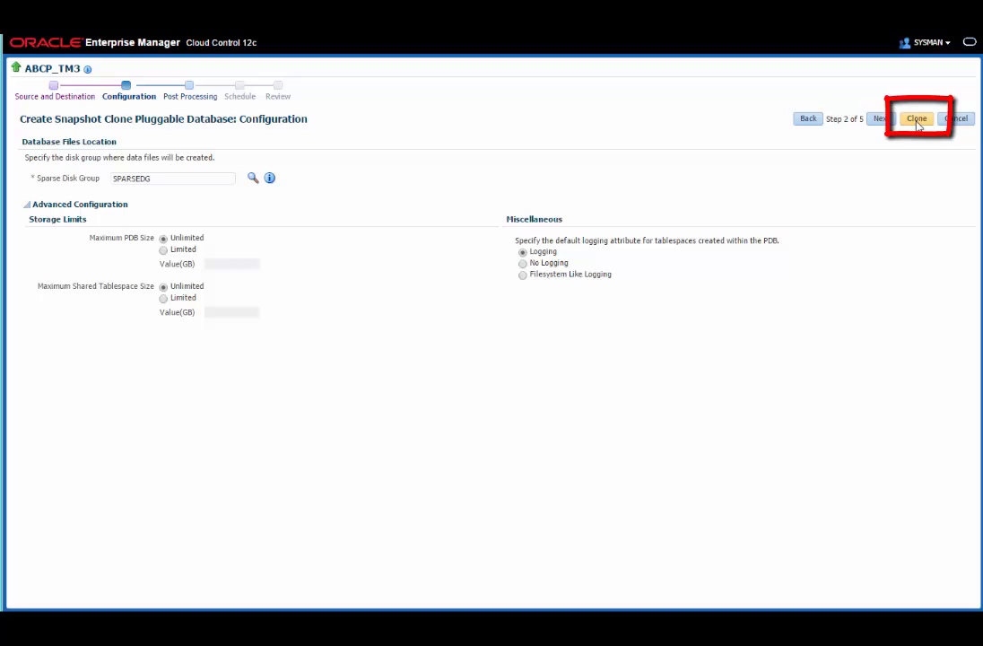
pyautogui.moveTo(916, 118)
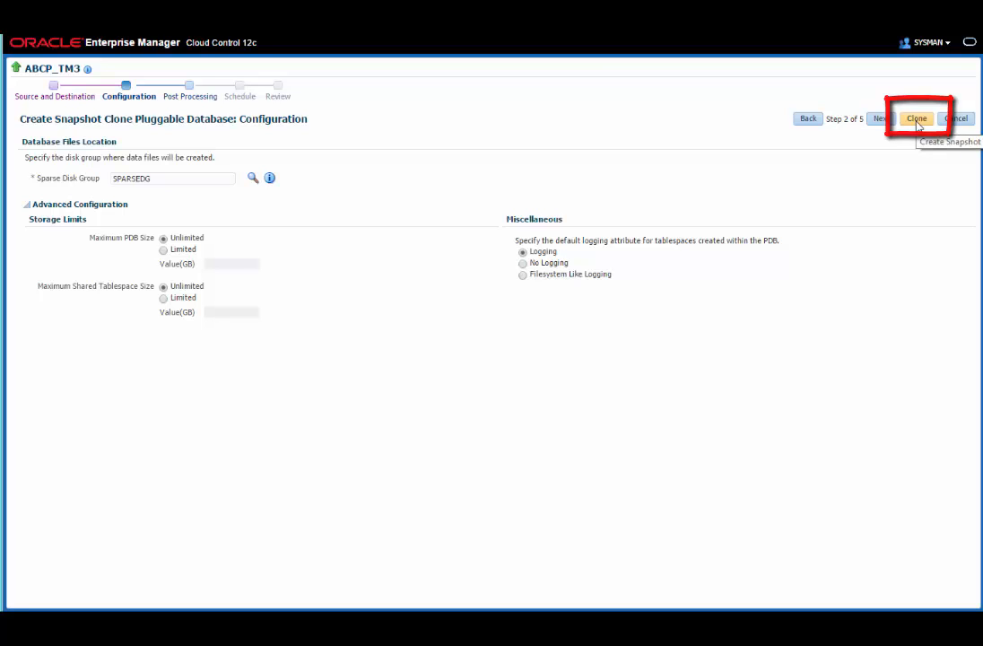
# Step: Submit the snapshot clone and expand all Create_Snapshot_Clone_PDB_SYSMAN procedure steps to watch progress
pyautogui.click(916, 117)
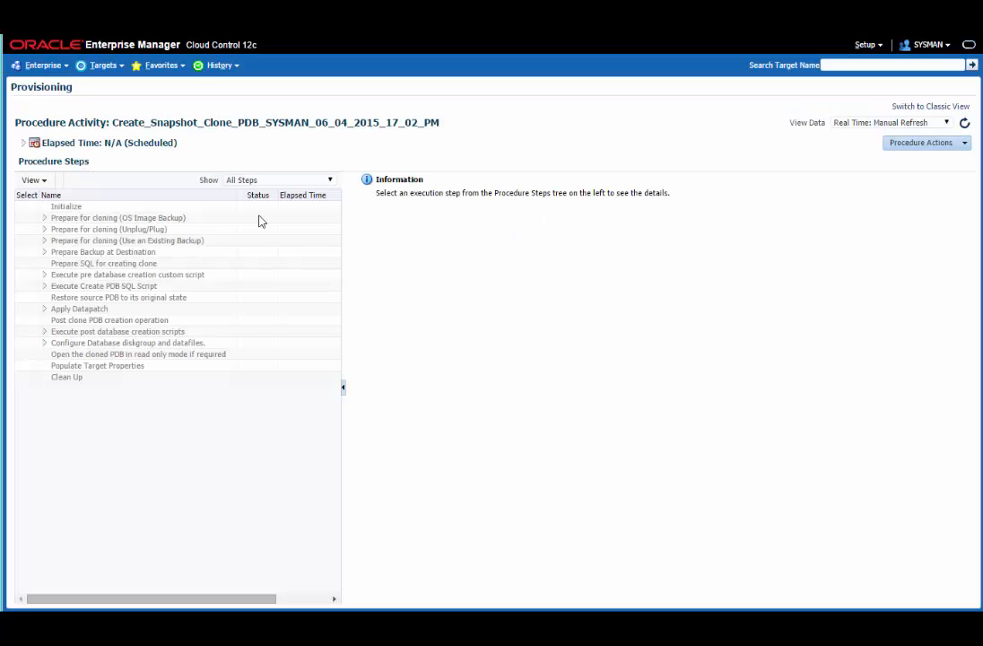
pyautogui.click(31, 179)
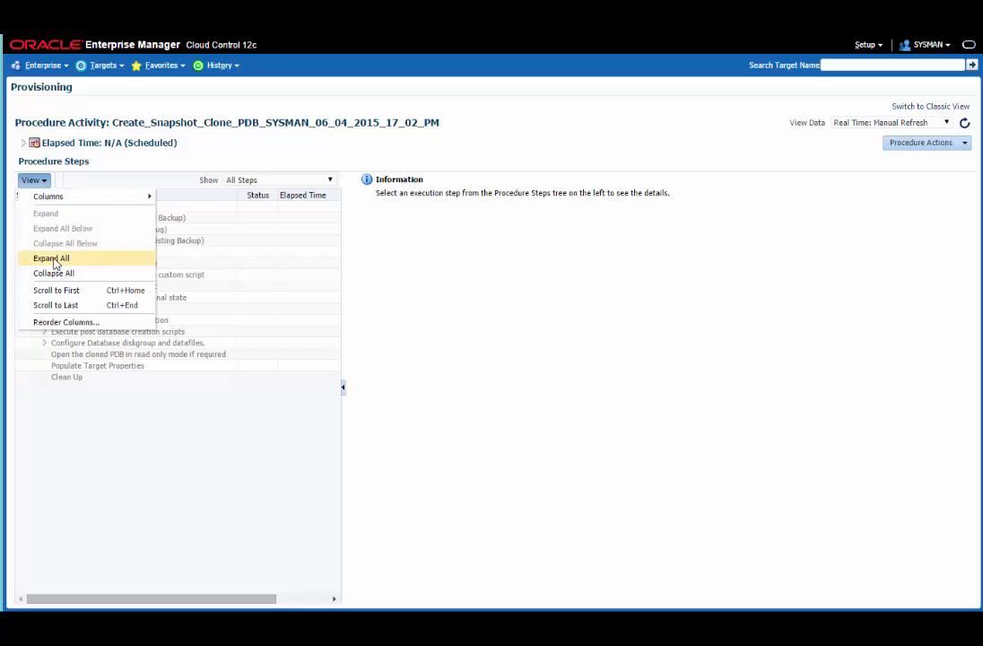
pyautogui.click(52, 258)
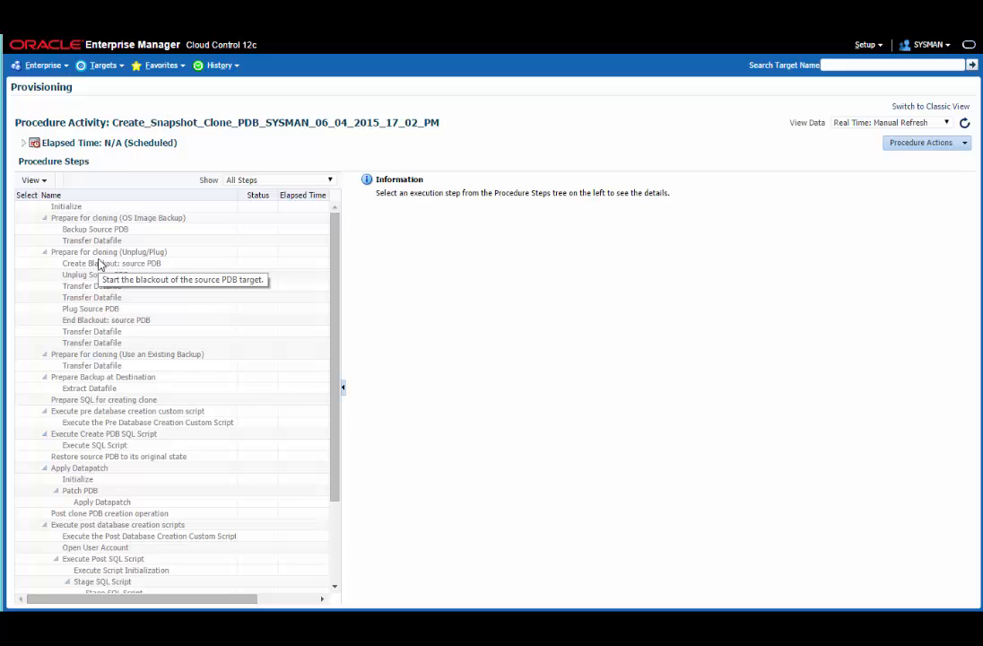
pyautogui.click(964, 123)
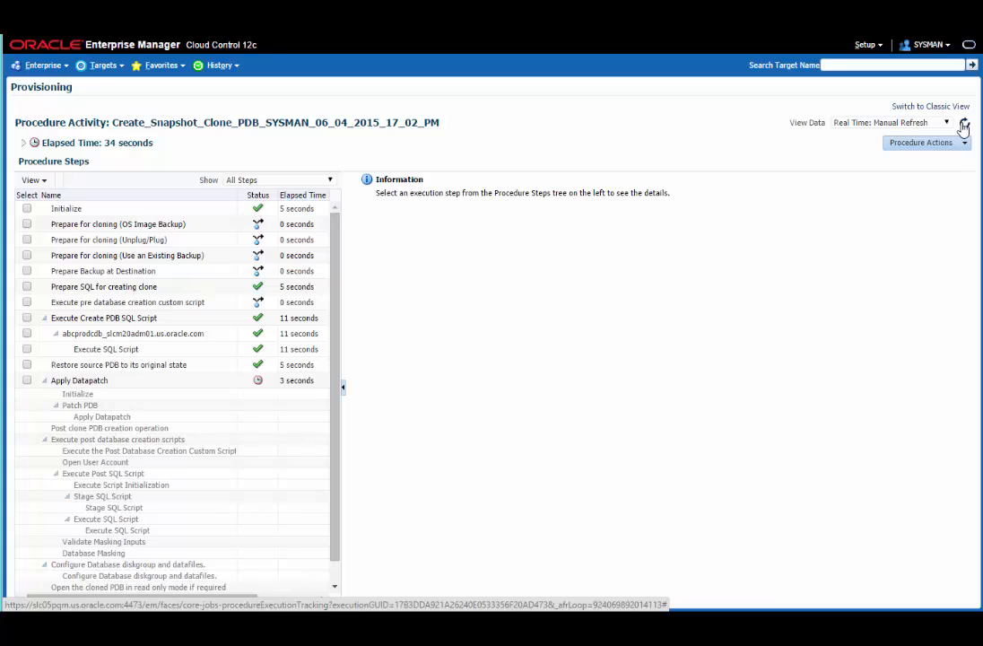
# Step: Refresh the clone procedure status until it shows succeeded in 1 minute 3 seconds
pyautogui.click(964, 123)
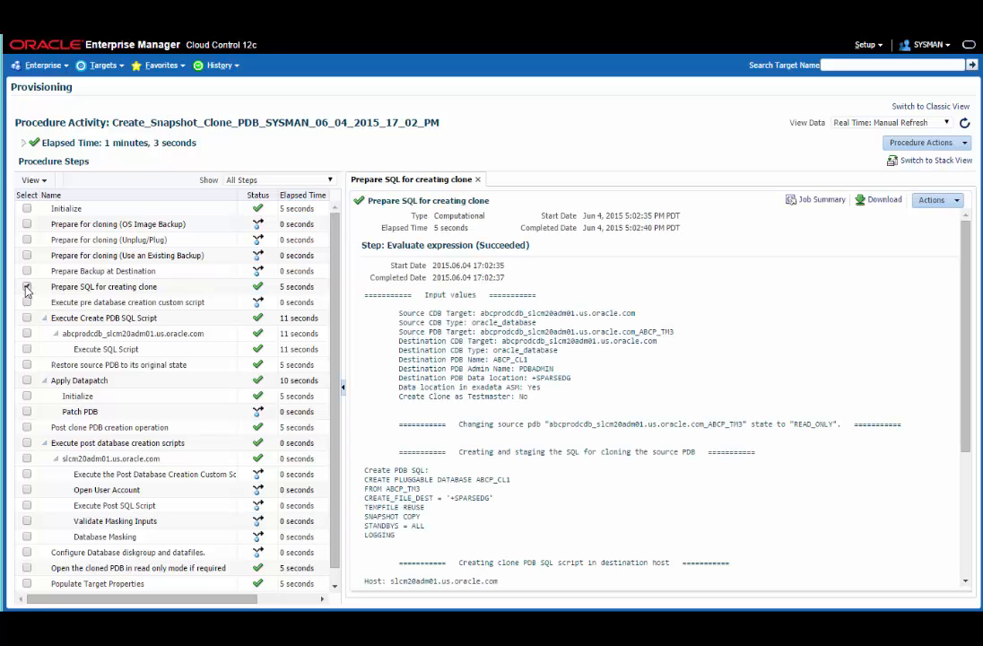
pyautogui.moveTo(153, 288)
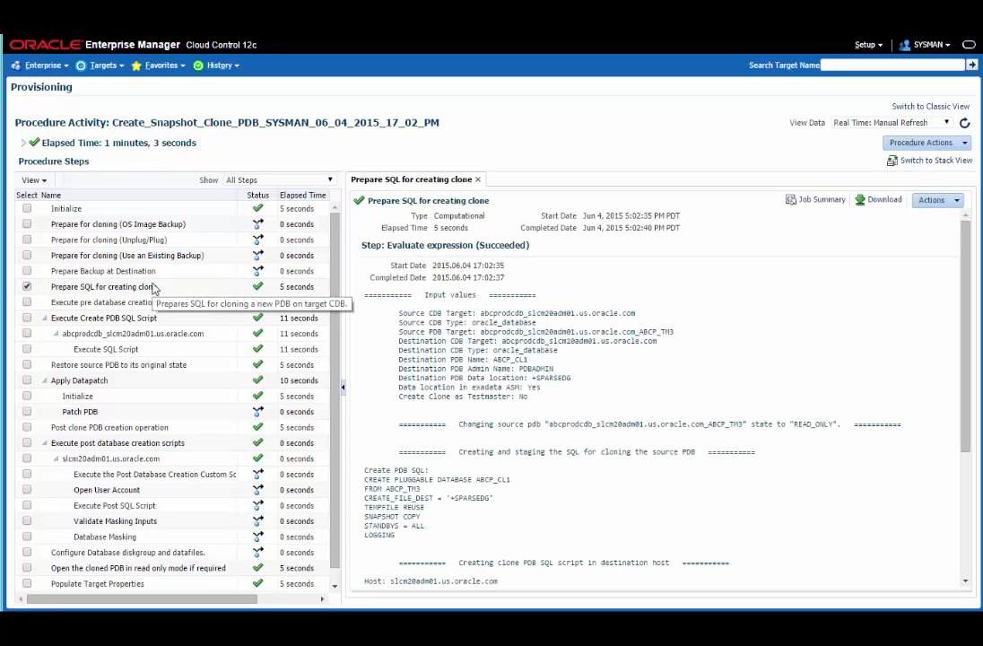